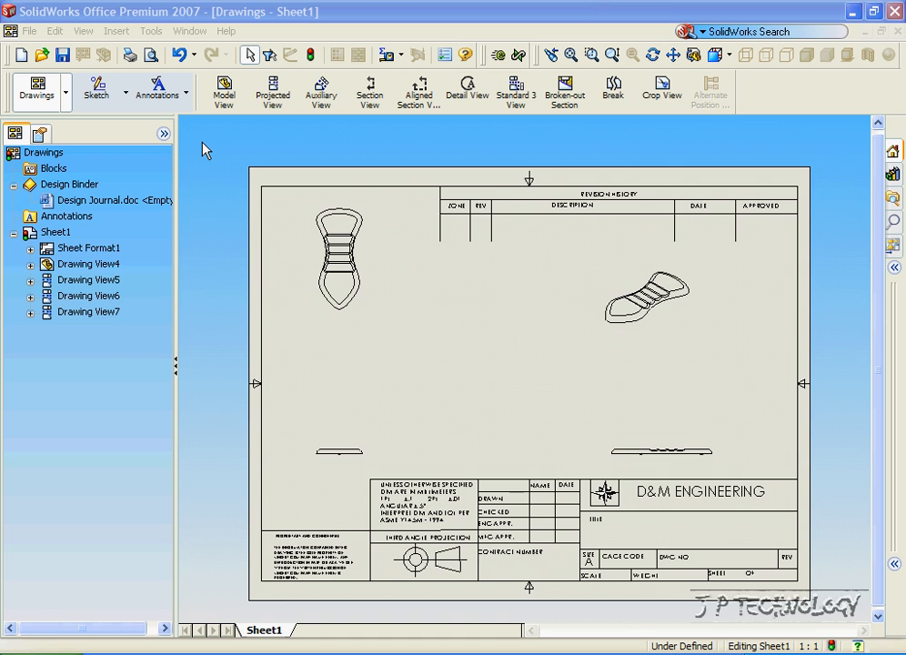
pyautogui.moveTo(196, 193)
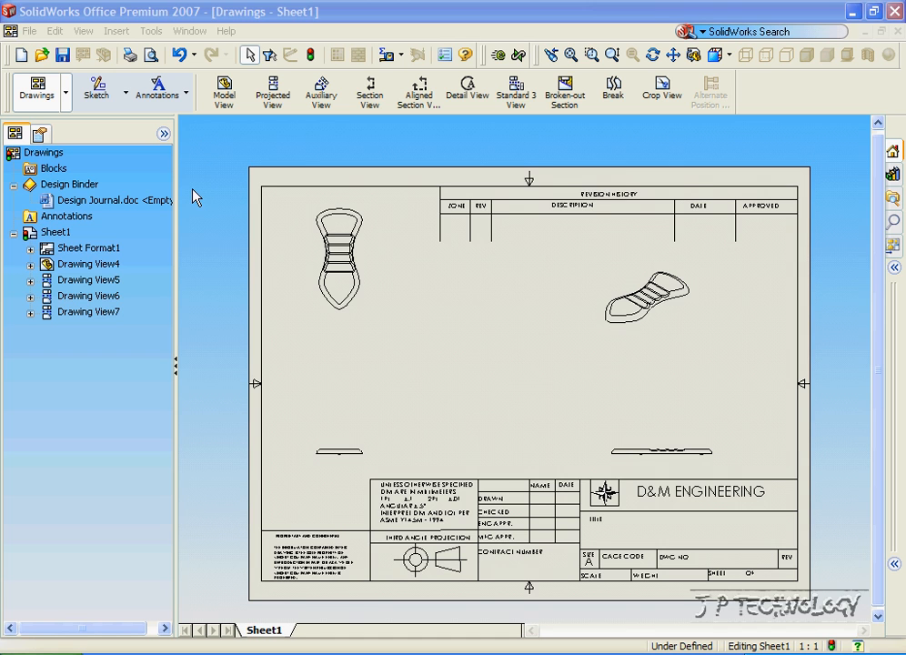
pyautogui.moveTo(200, 191)
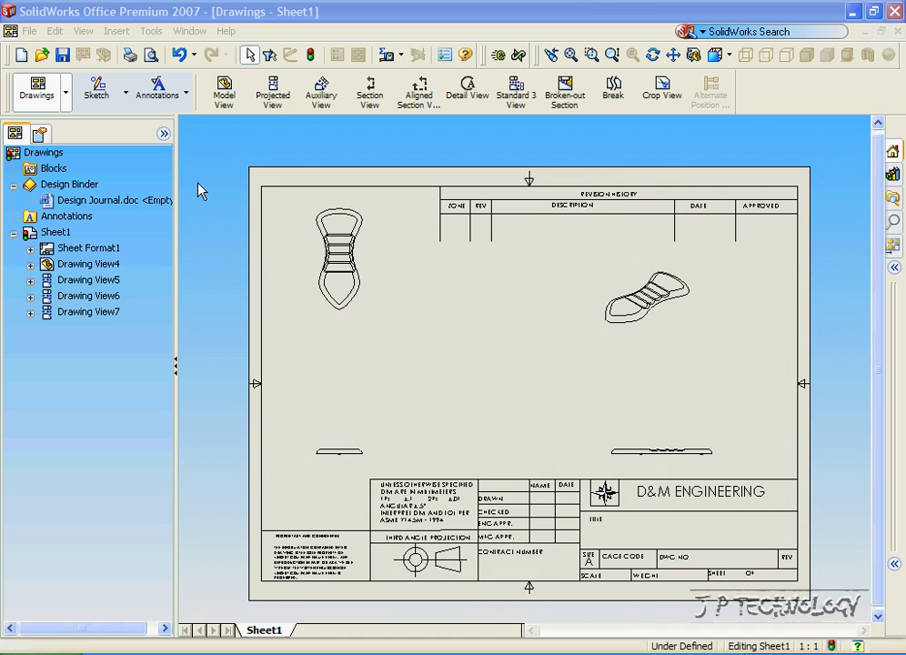
pyautogui.moveTo(211, 185)
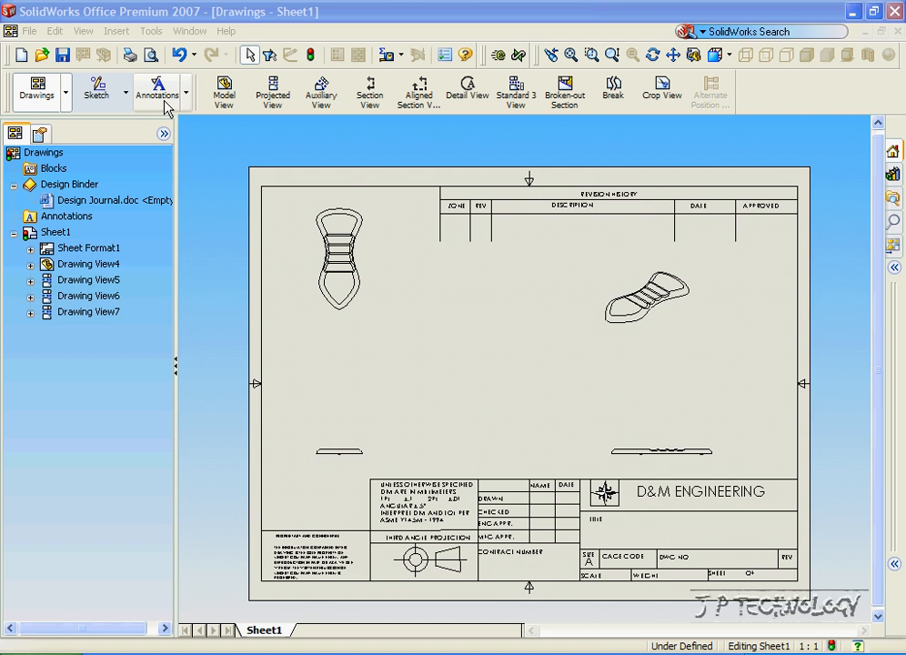
# Switch to the Annotations toolset to begin dimensioning the sole drawing
pyautogui.click(157, 91)
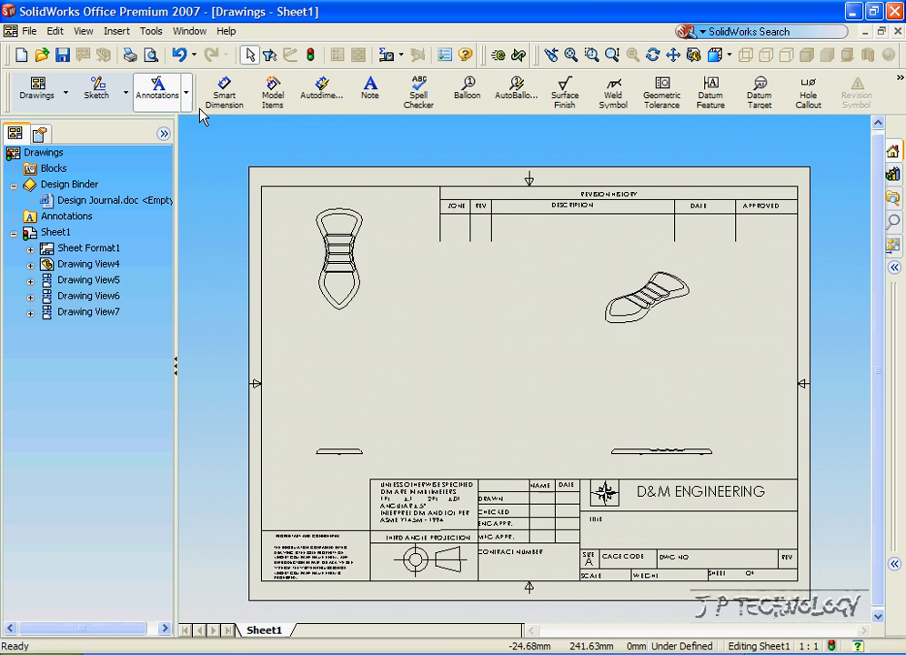
pyautogui.moveTo(564, 90)
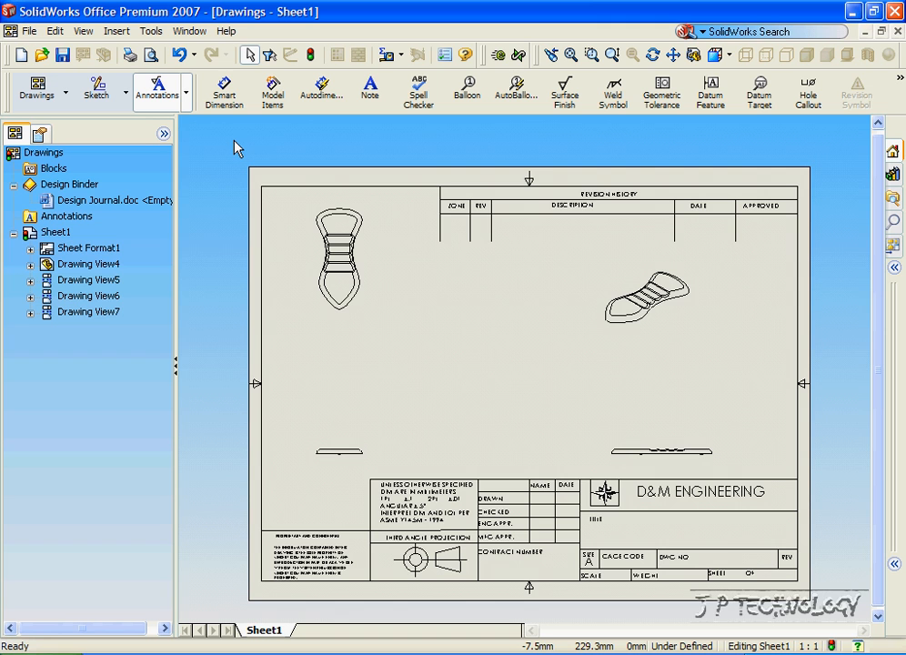
pyautogui.moveTo(224, 90)
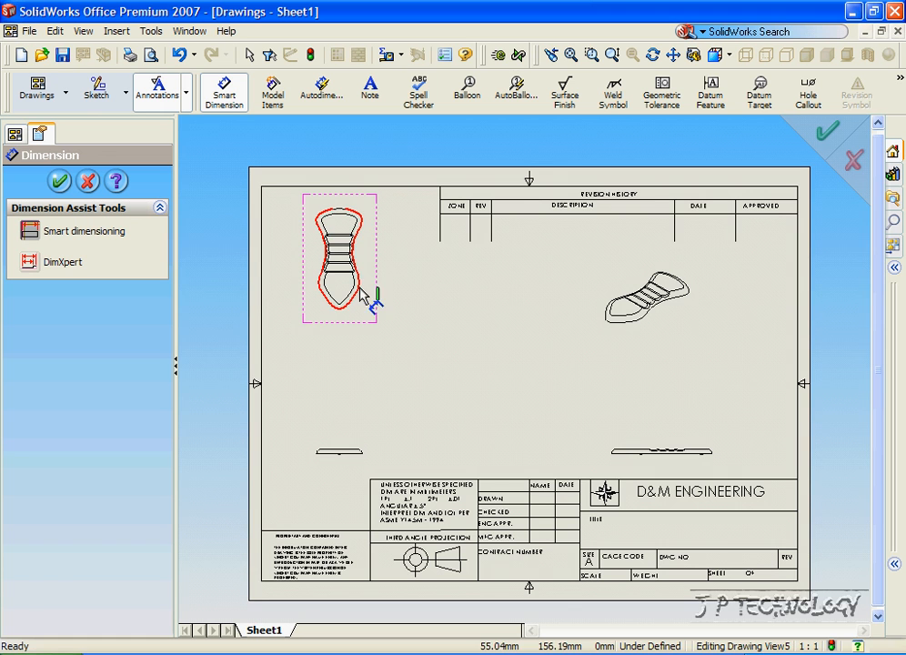
# Pick the two edges of the thin bottom profile view for a Smart Dimension
pyautogui.click(355, 433)
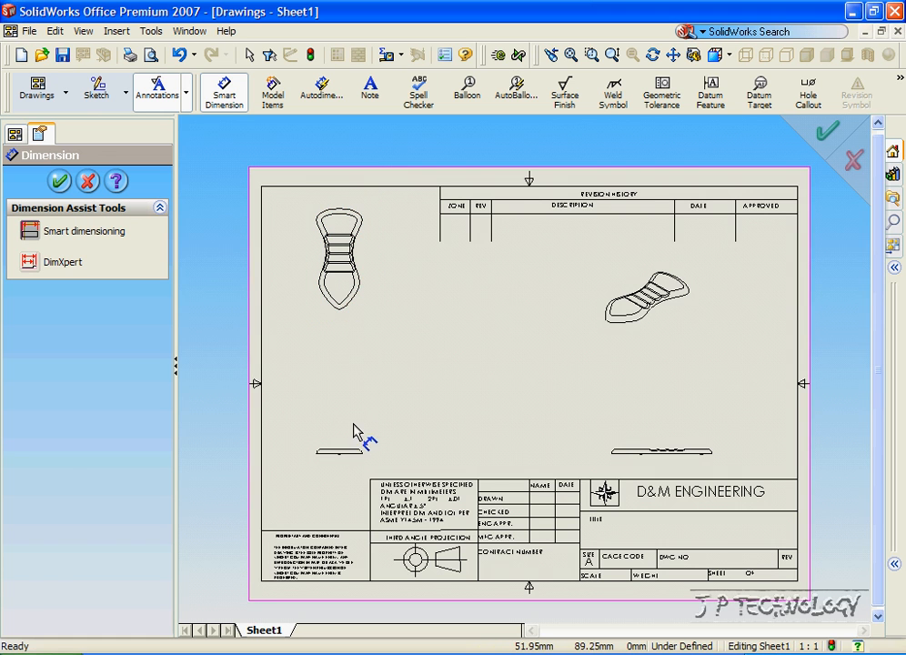
pyautogui.click(338, 451)
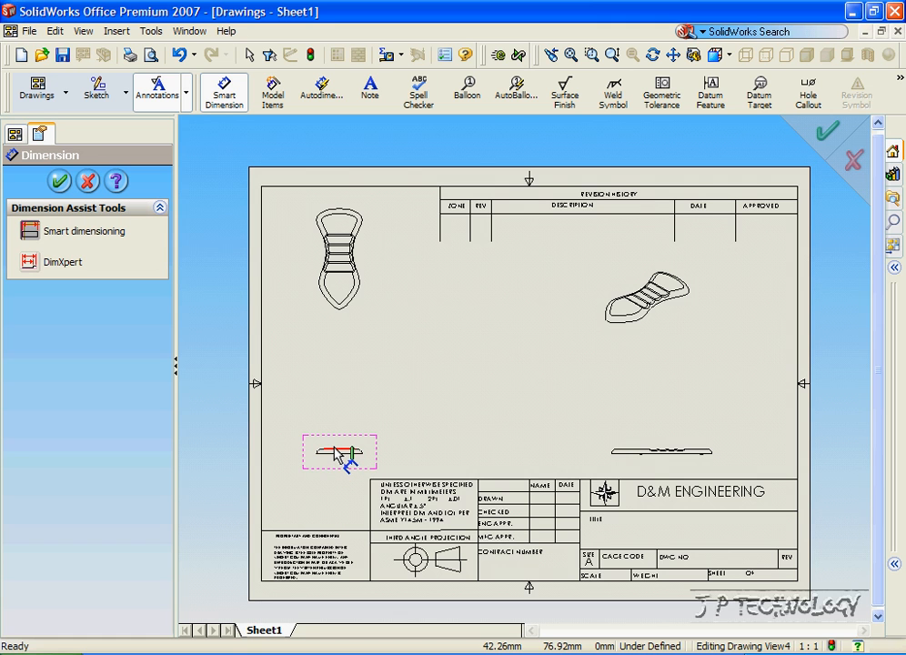
pyautogui.click(338, 451)
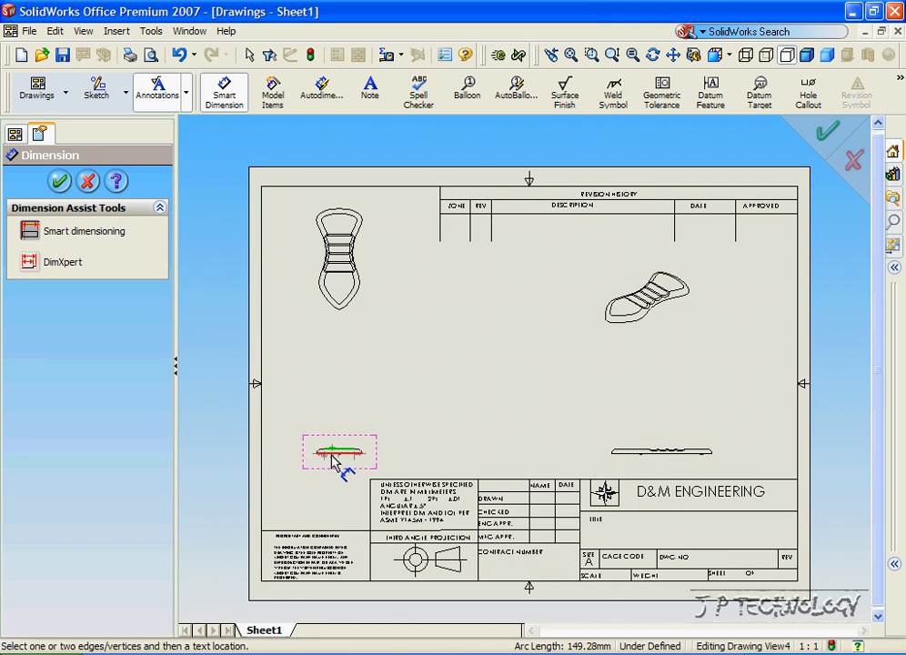
pyautogui.moveTo(404, 455)
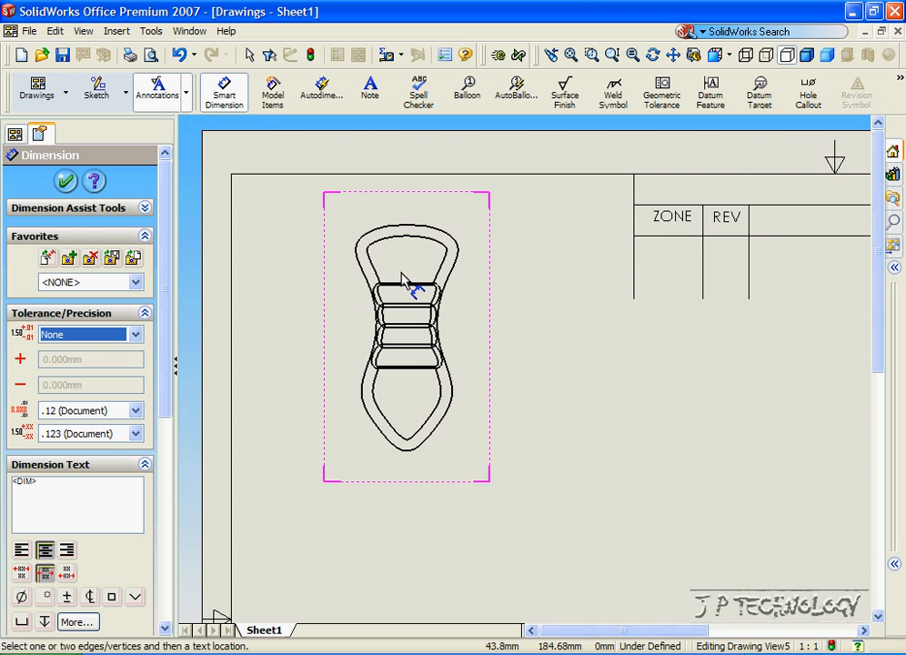
# Dimension the band on the top view as 18.05, placed to the sole's right
pyautogui.click(404, 282)
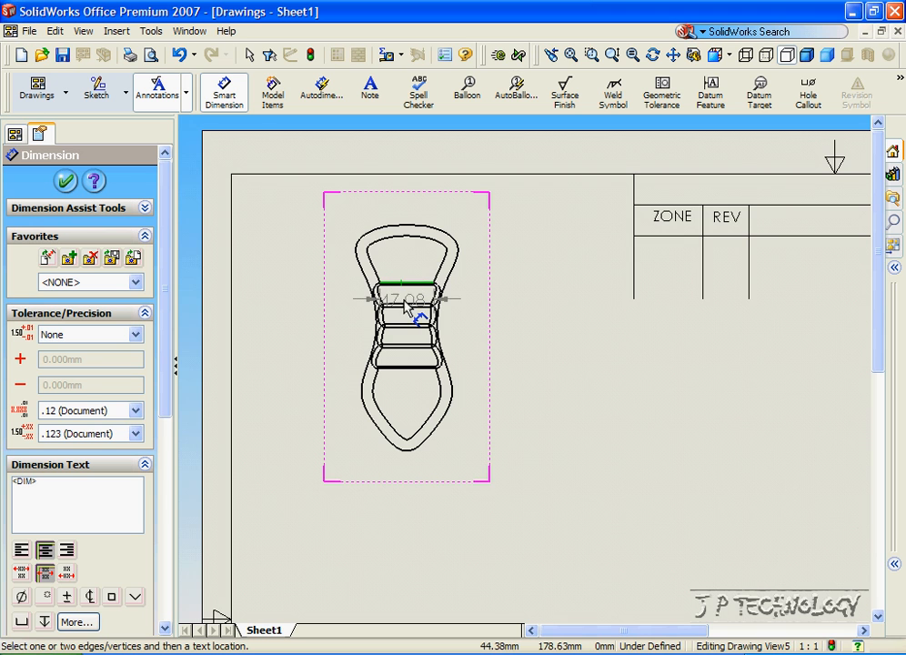
pyautogui.moveTo(403, 300); pyautogui.dragTo(531, 300)
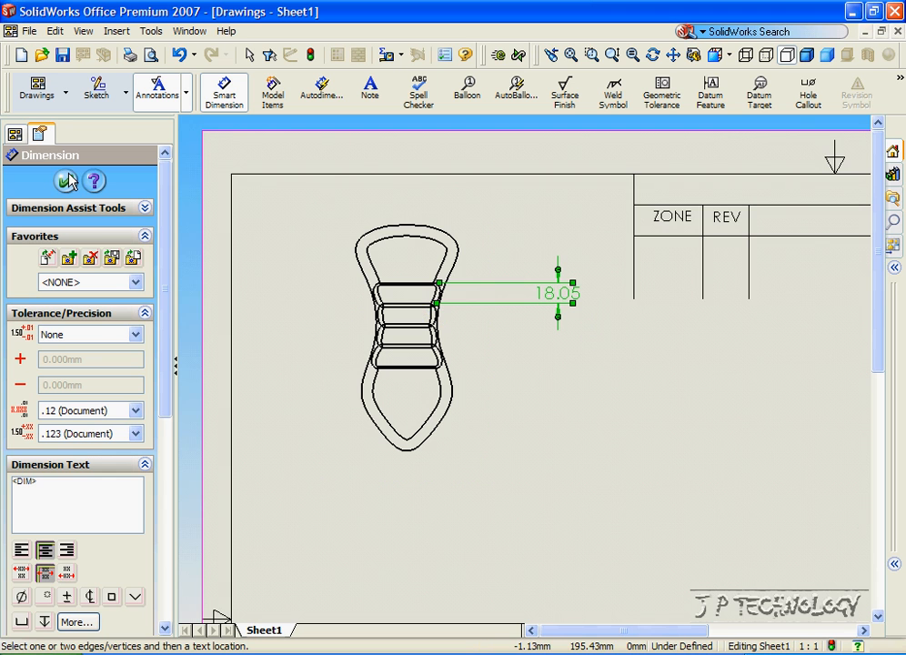
pyautogui.click(67, 180)
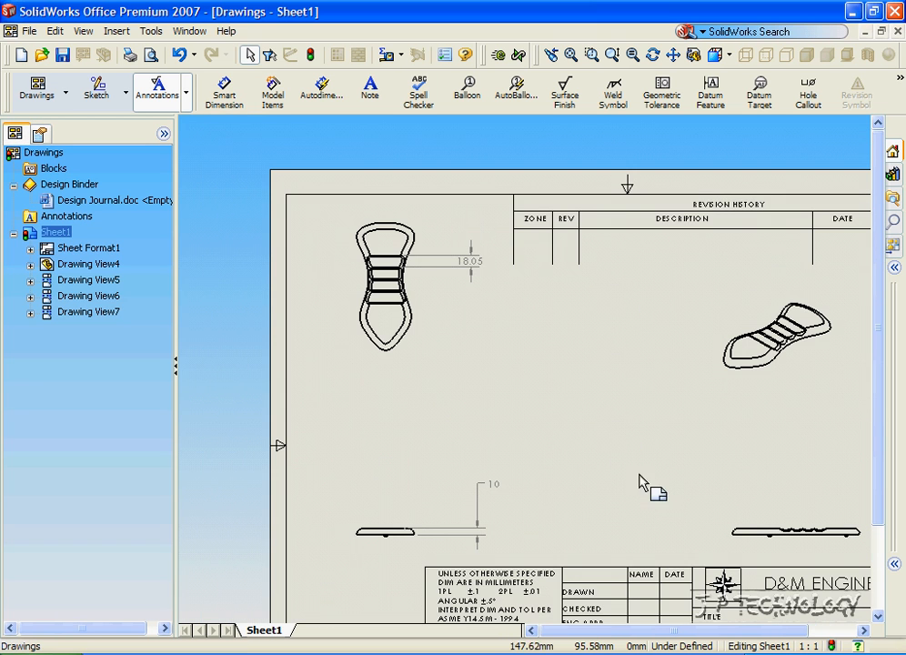
pyautogui.moveTo(440, 353)
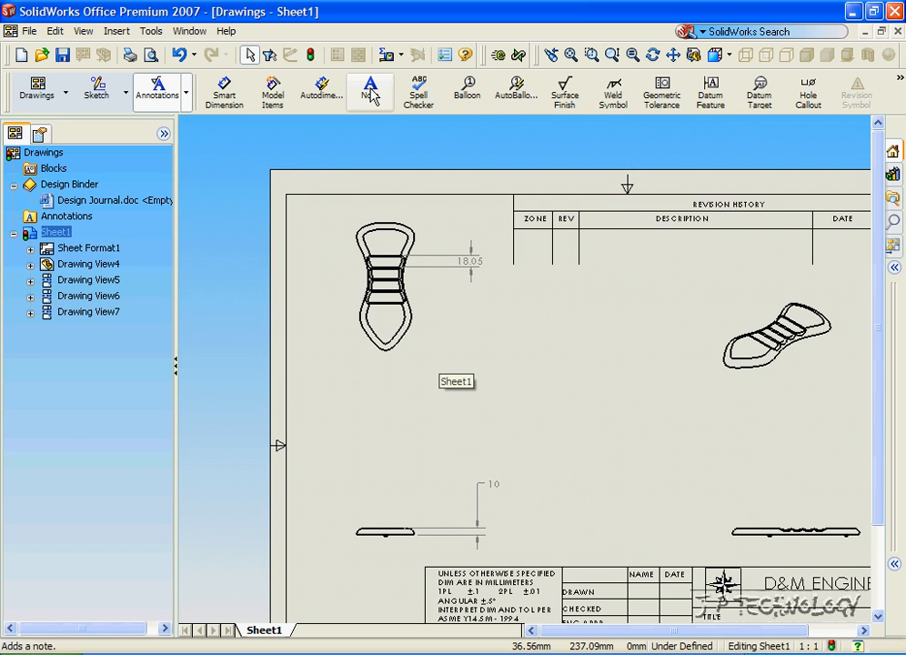
# Add a note reading 'Isometric View' above the angled sole view
pyautogui.click(369, 87)
pyautogui.write('Isometric View')
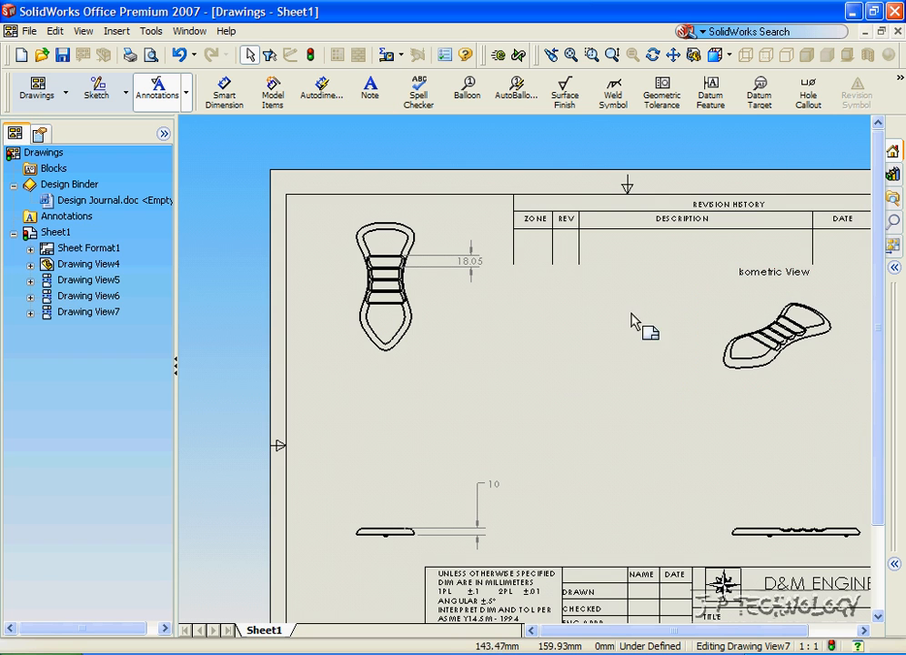
pyautogui.moveTo(457, 429)
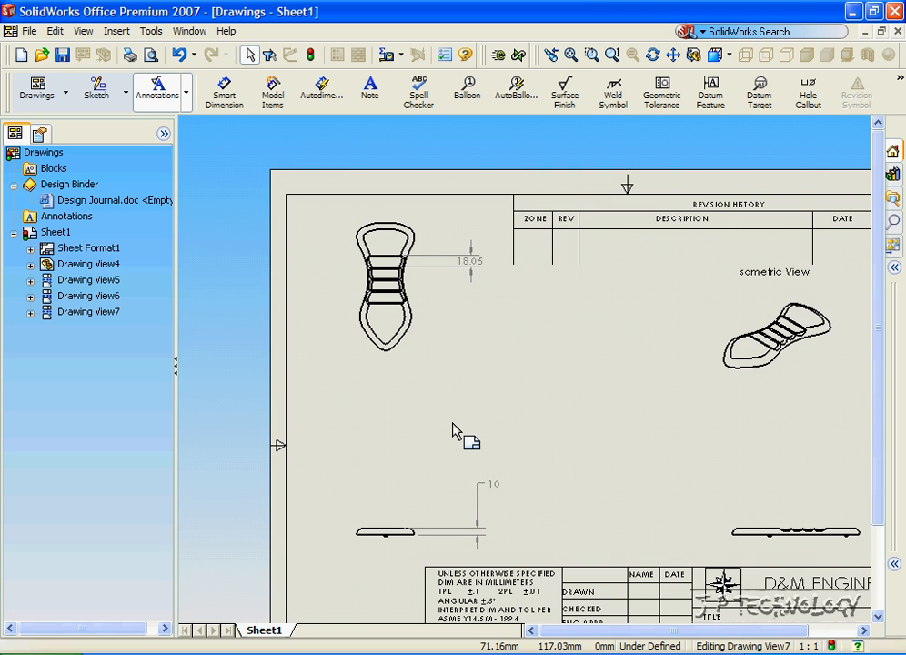
pyautogui.moveTo(539, 367)
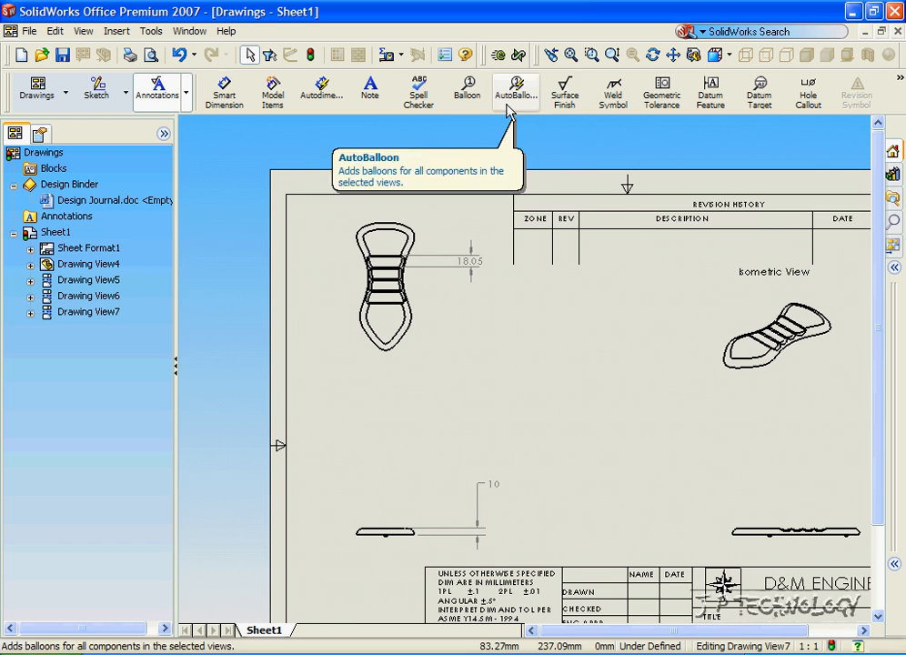
pyautogui.moveTo(662, 90)
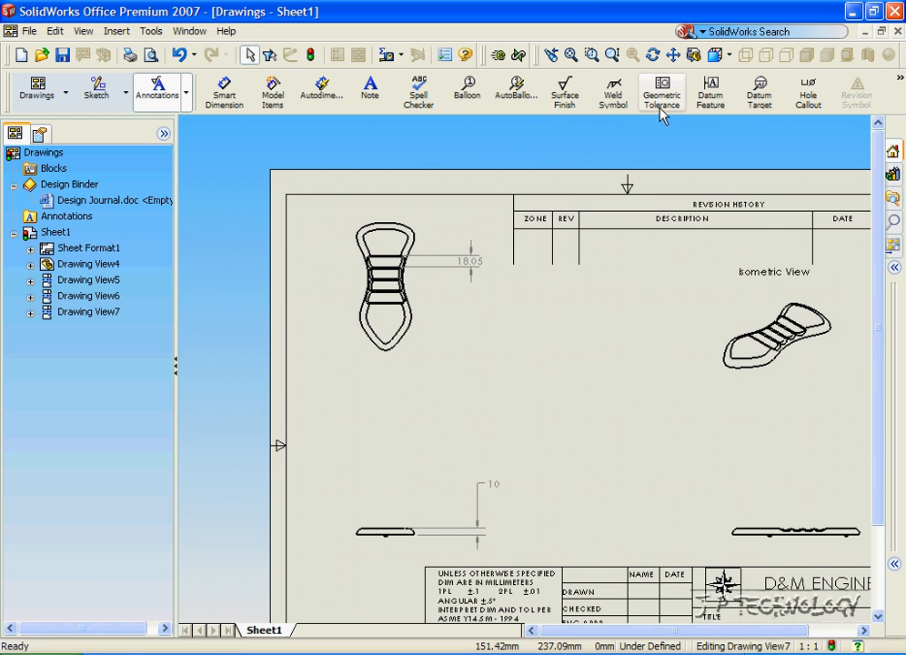
# Start a geometric tolerance and bring up its symbol choices
pyautogui.click(662, 91)
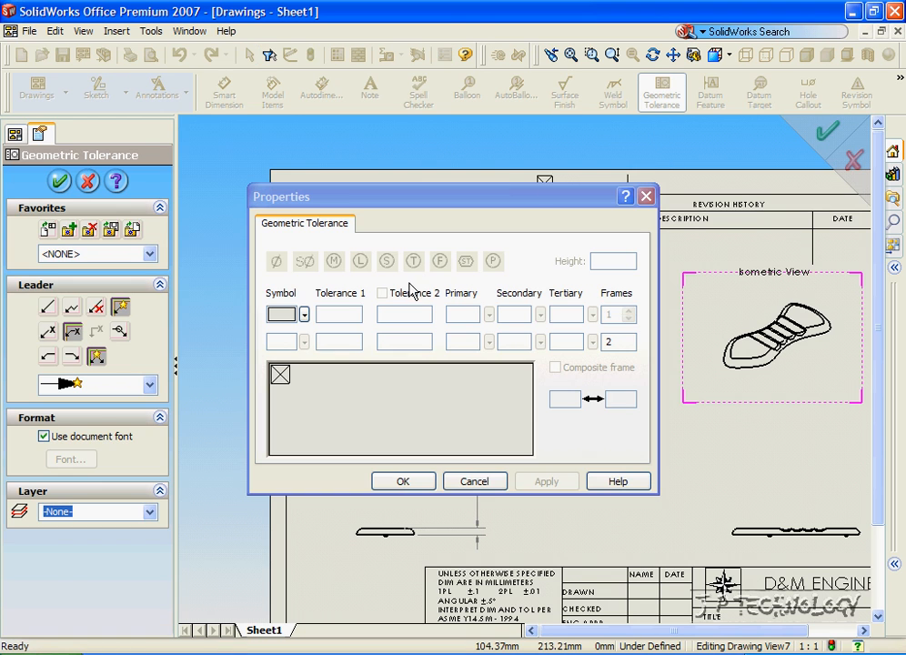
pyautogui.click(304, 313)
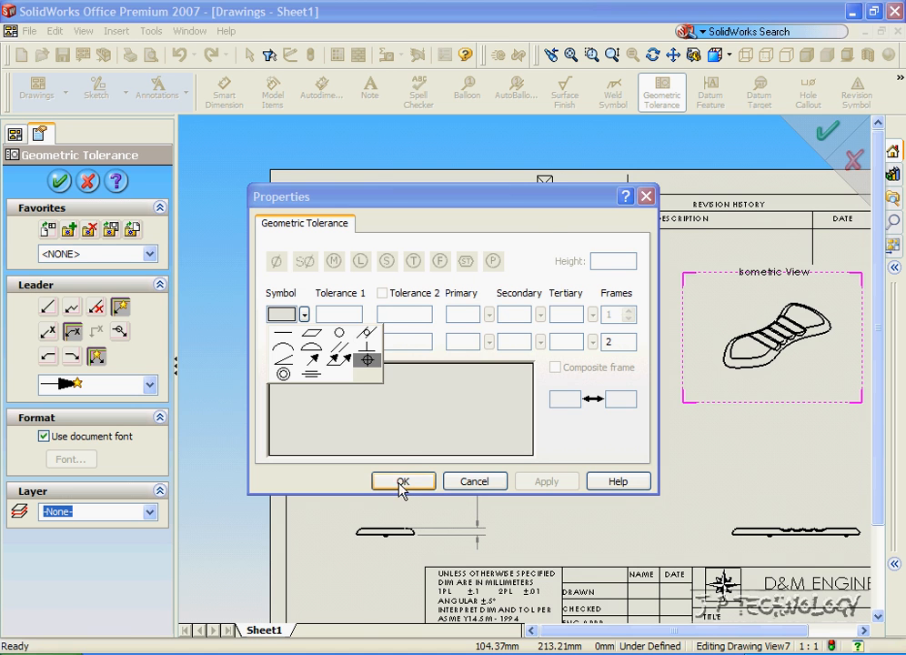
# Place the geometric tolerance frame, then begin adding surface finish symbols
pyautogui.click(402, 480)
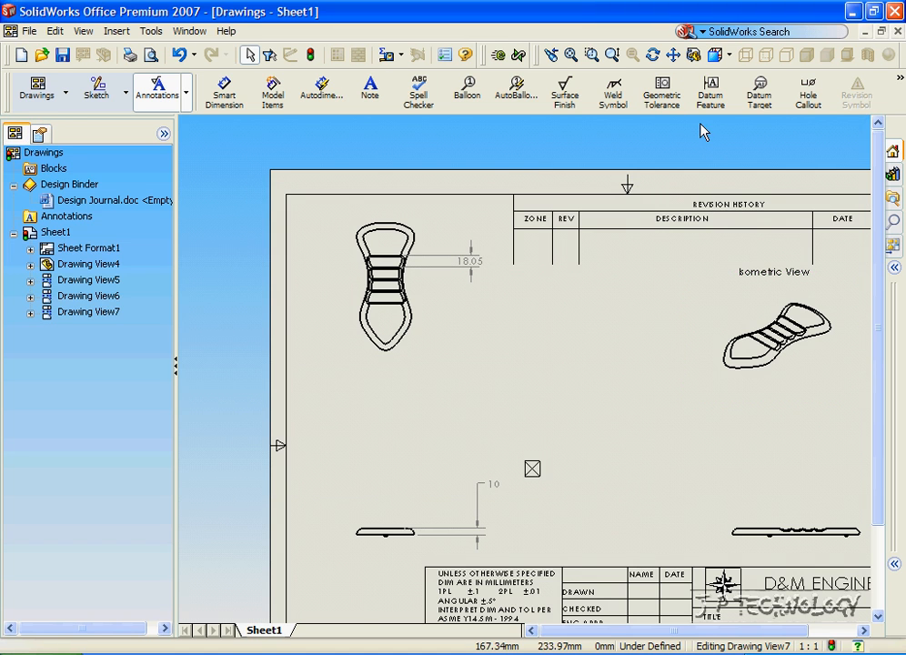
pyautogui.moveTo(709, 87)
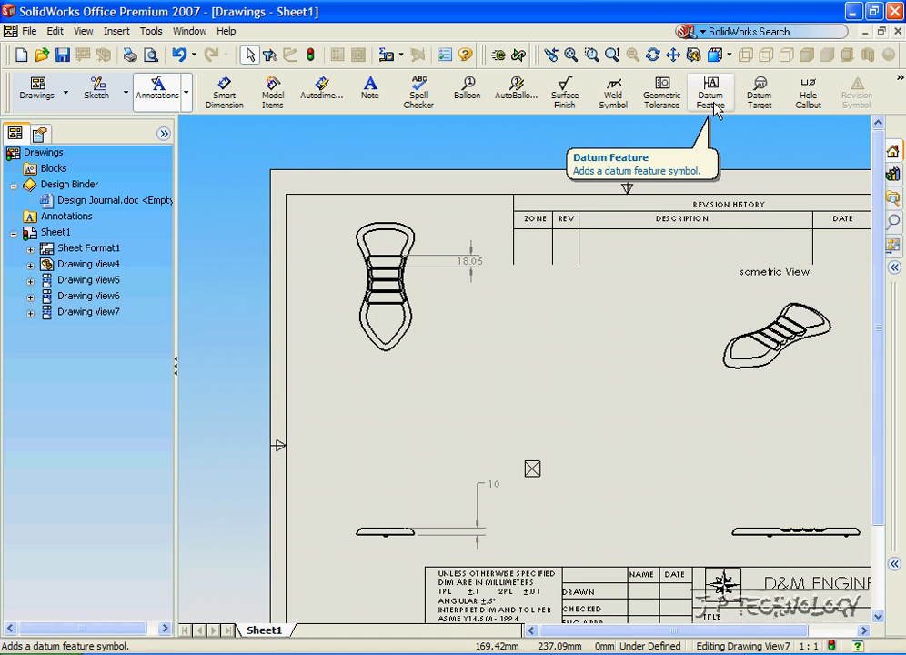
pyautogui.moveTo(563, 91)
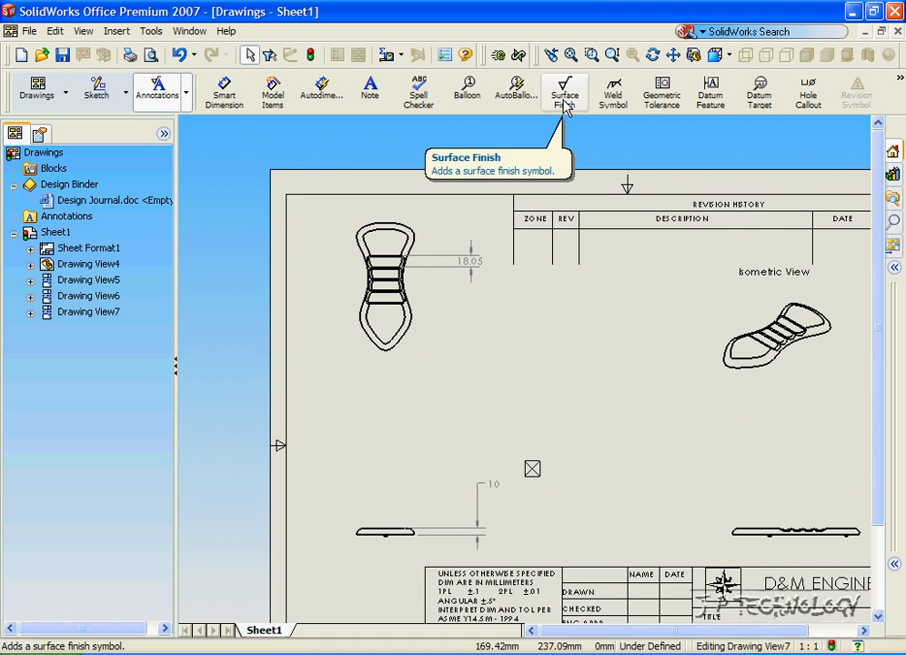
pyautogui.click(564, 91)
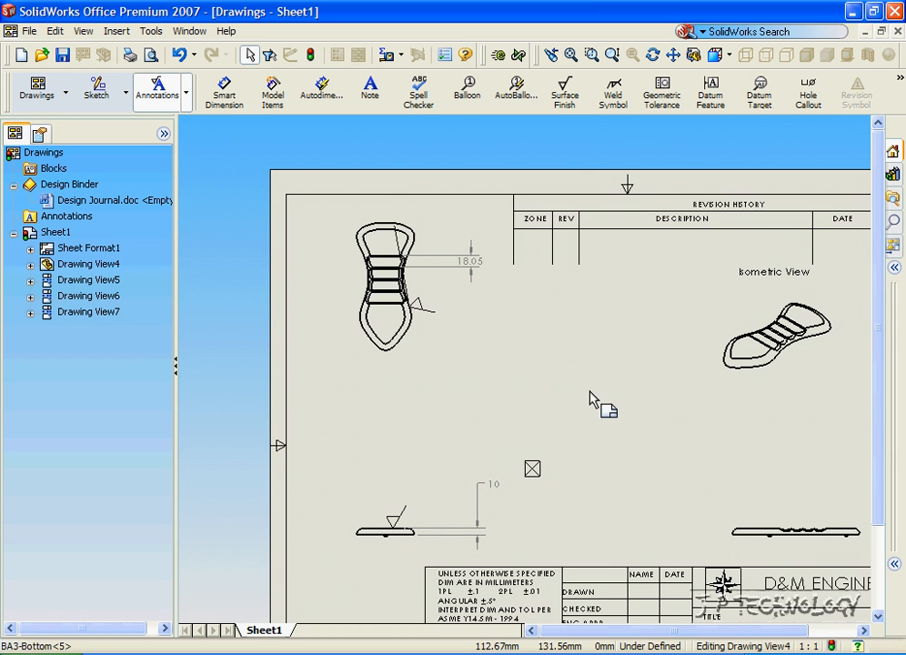
pyautogui.moveTo(607, 633)
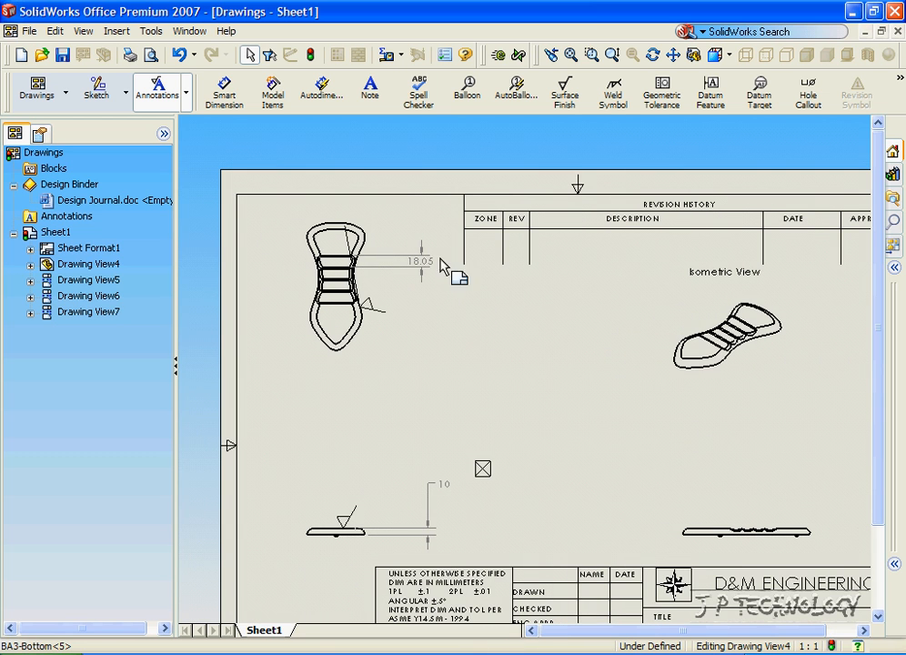
pyautogui.moveTo(381, 149)
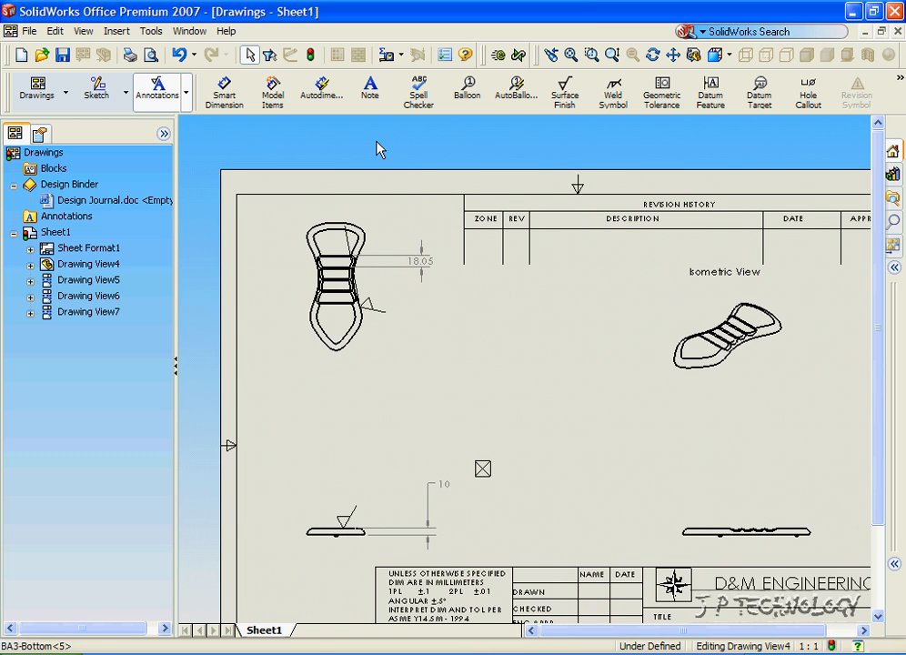